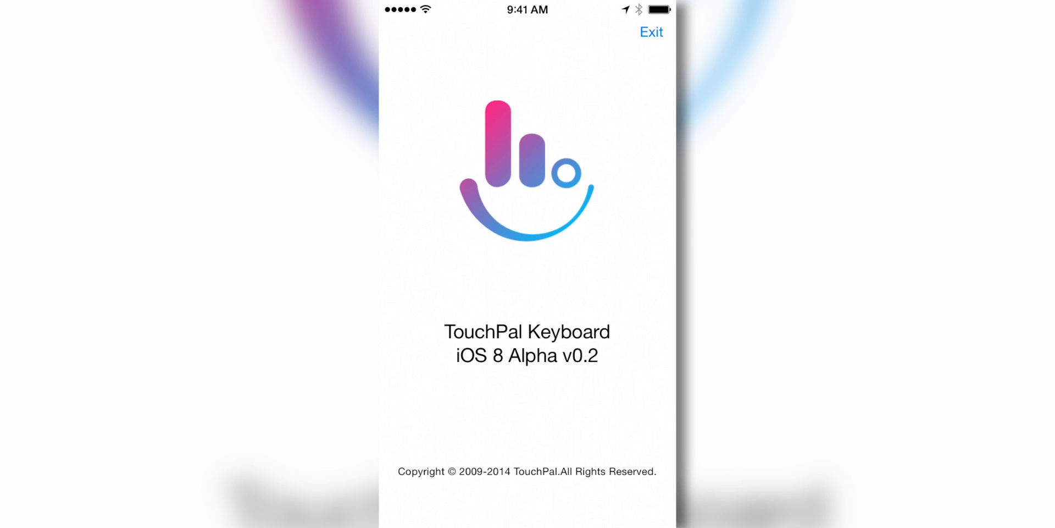
Exit the TouchPal Keyboard about screen.
left_click(650, 32)
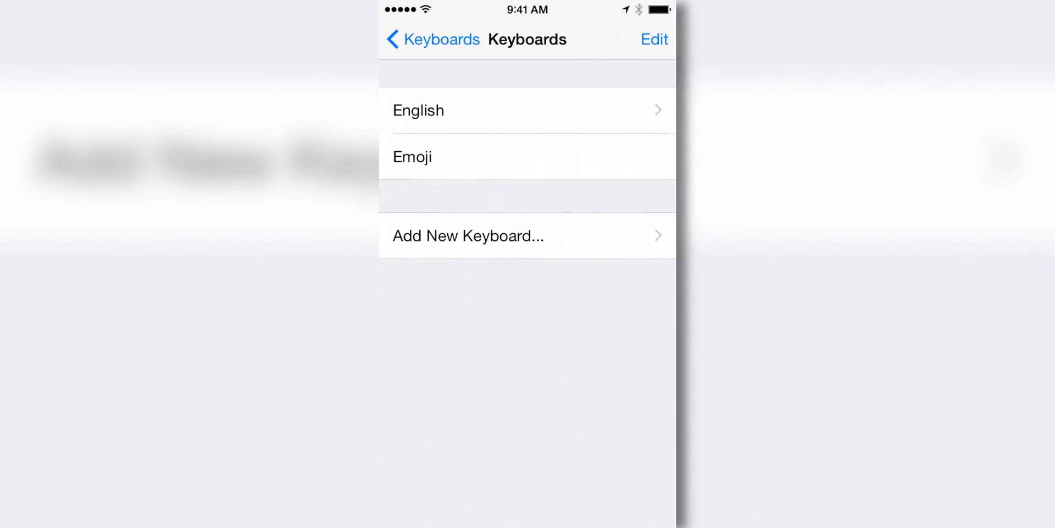
Return through Settings and add TouchPal under Third-Party Keyboards.
left_click(432, 39)
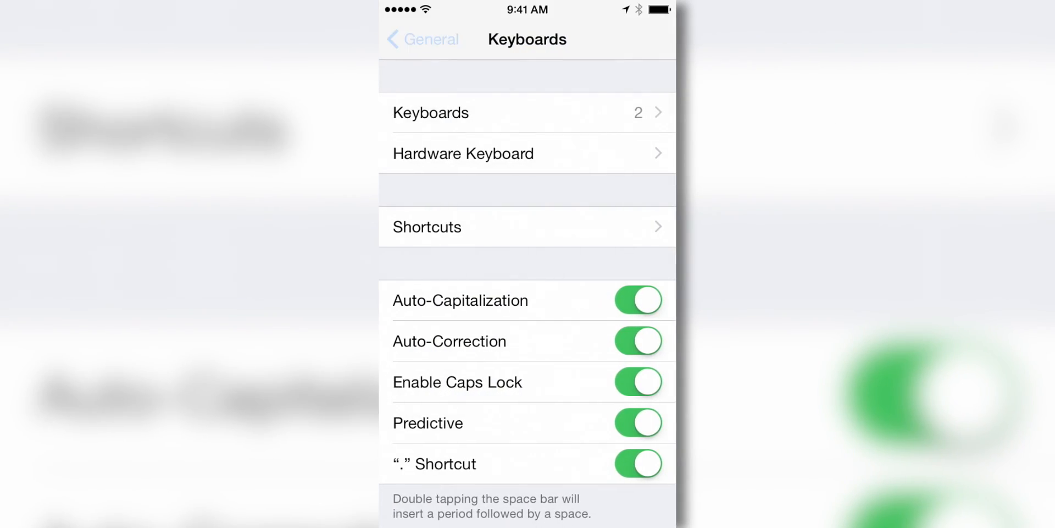
left_click(422, 39)
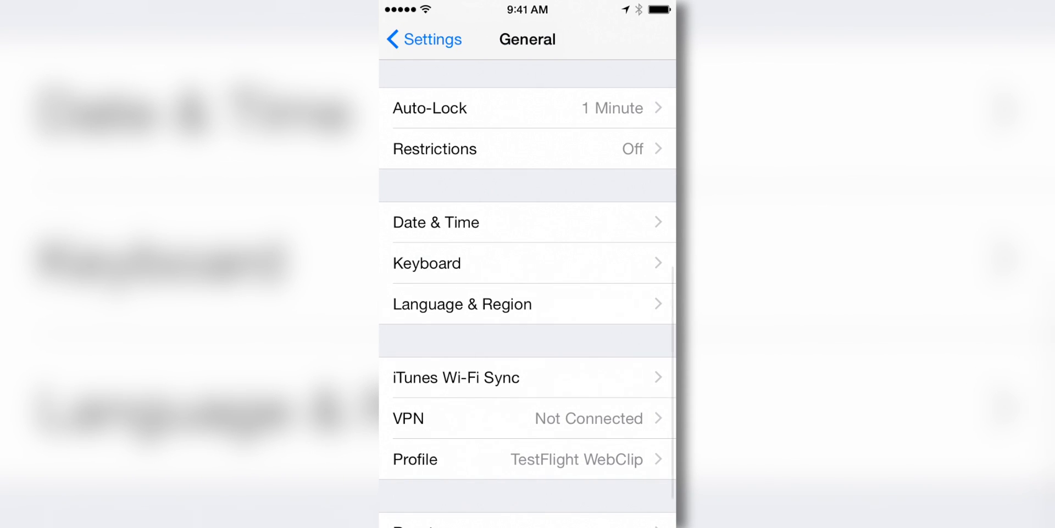
left_click(422, 39)
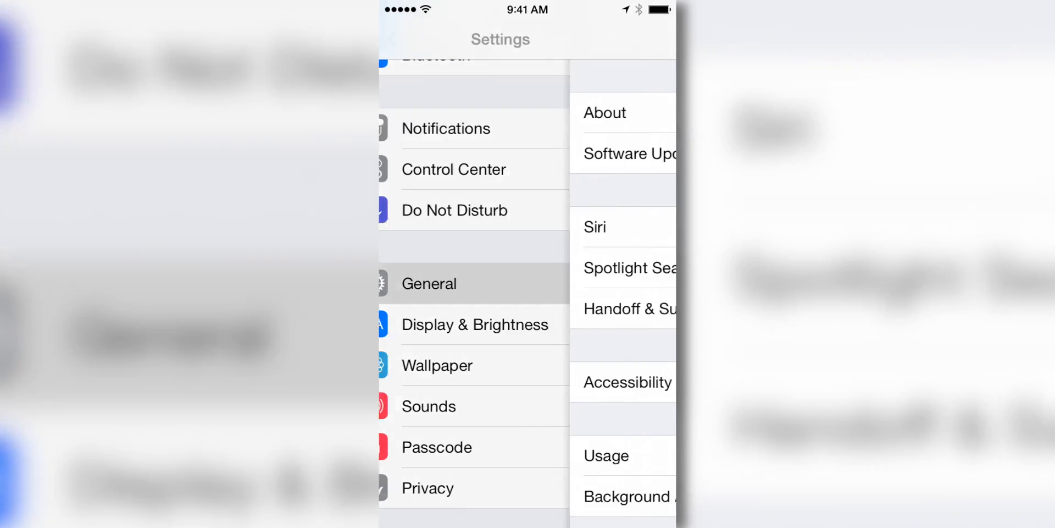
left_click(428, 282)
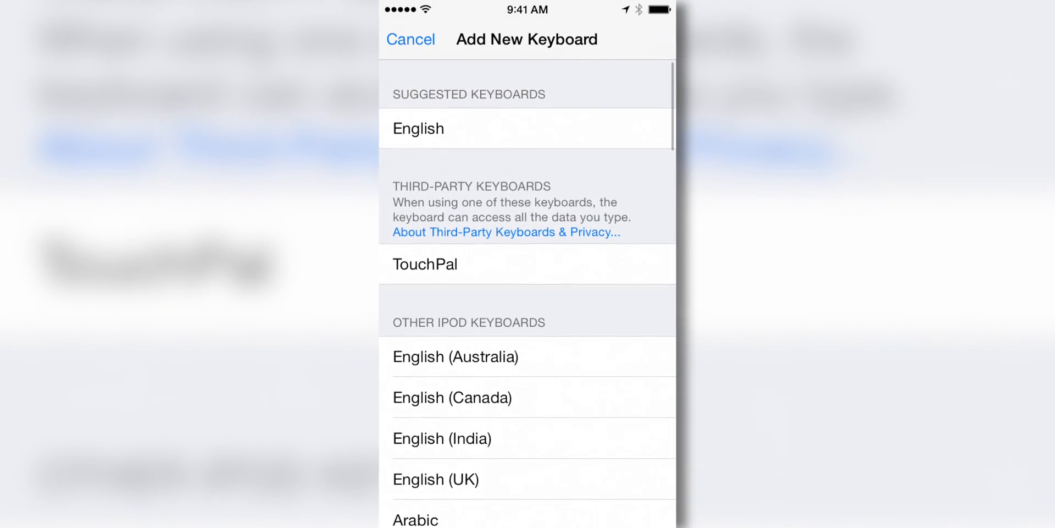
left_click(527, 263)
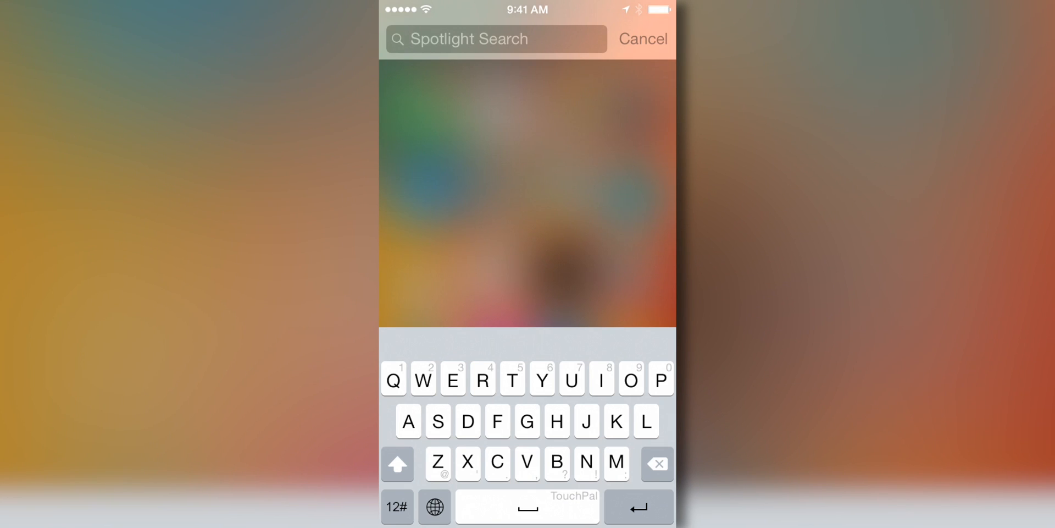
Swipe-type 'this is the' into Spotlight Search using TouchPal suggestions.
left_click_drag(511, 377, 585, 420)
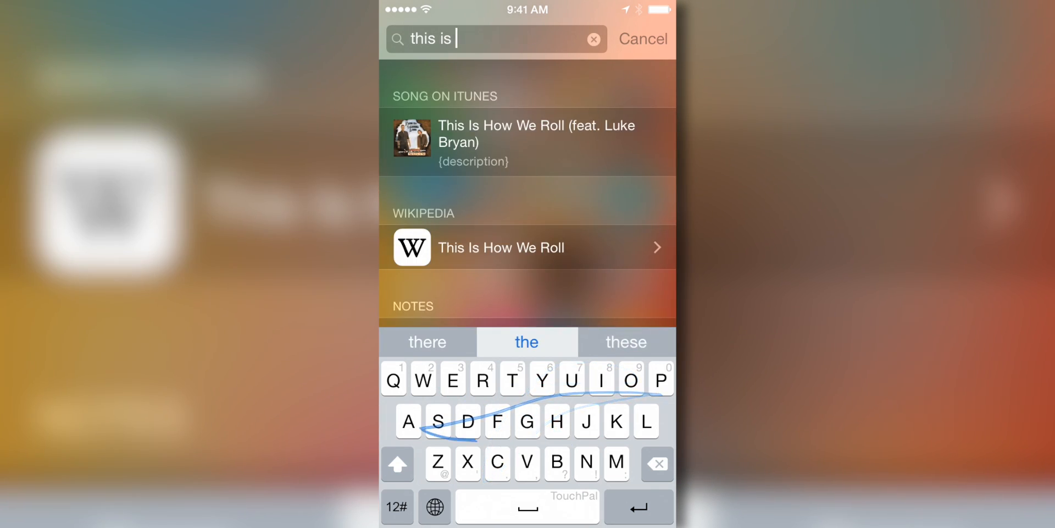
left_click(527, 342)
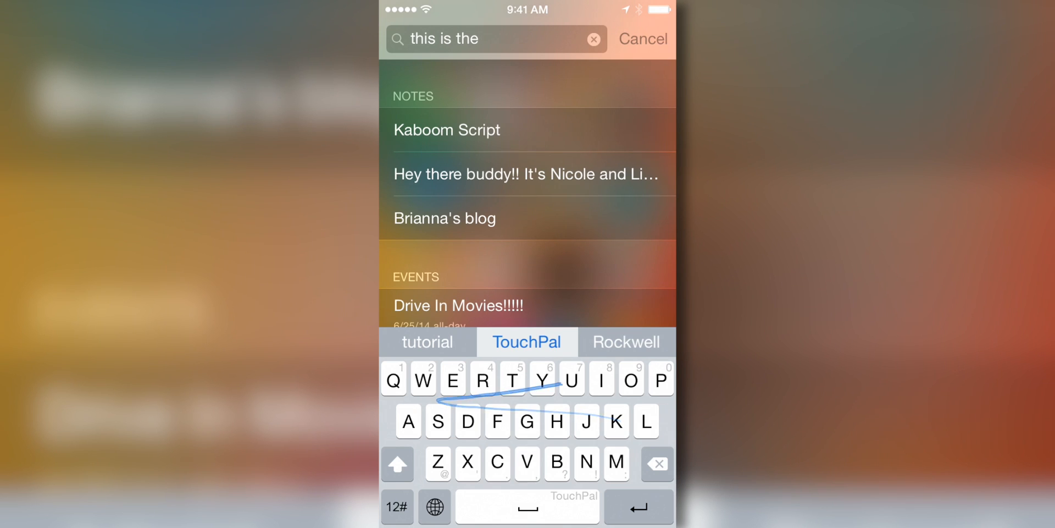
left_click(527, 341)
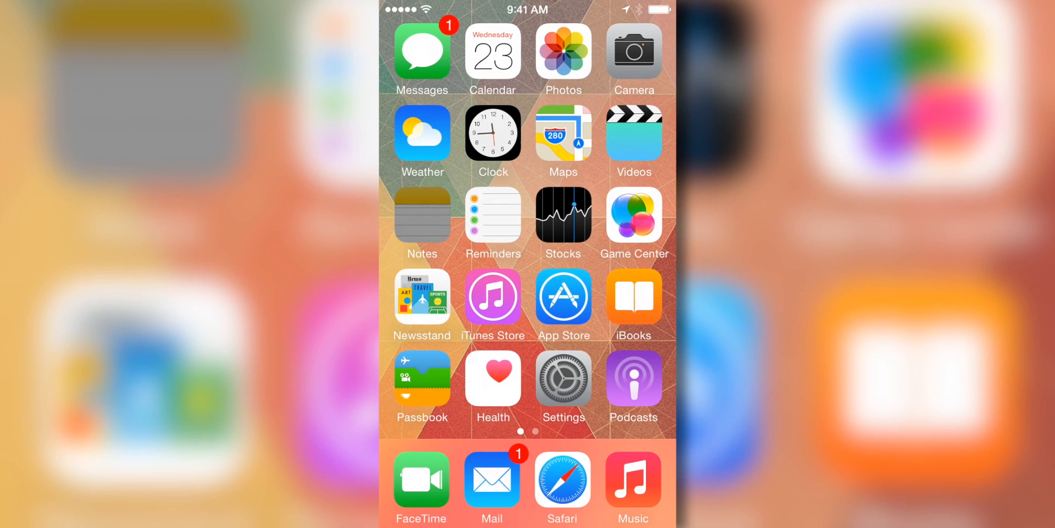
In a new note, swipe-type 'my name is John. I am writing with the TouchPal keyboard on my iPod touch running 8.'.
left_click(422, 219)
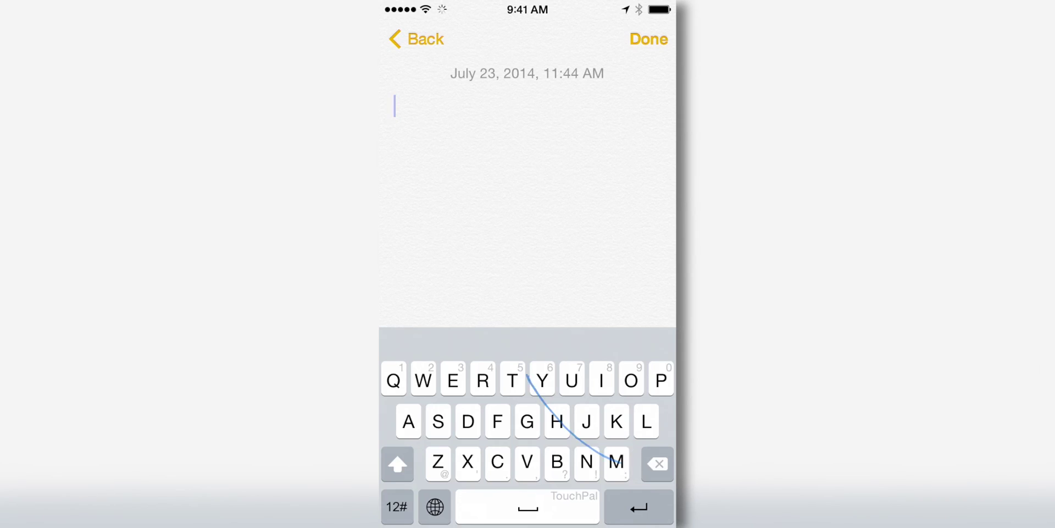
type("my name")
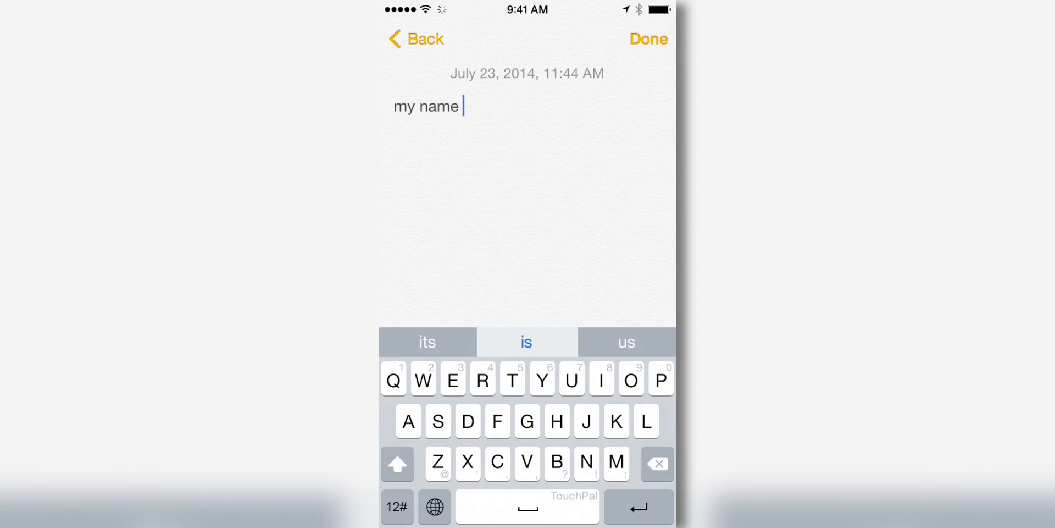
left_click(526, 342)
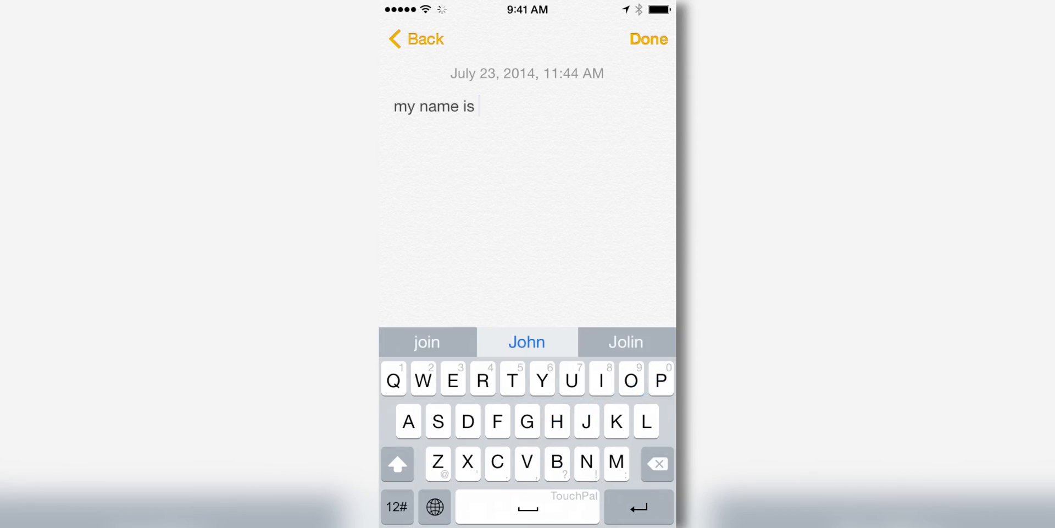
left_click(527, 341)
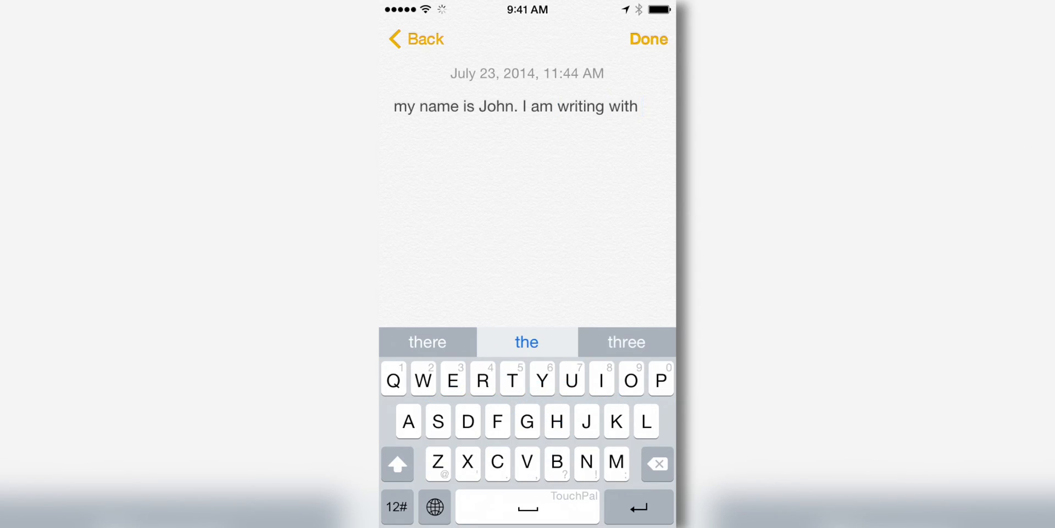
left_click(527, 342)
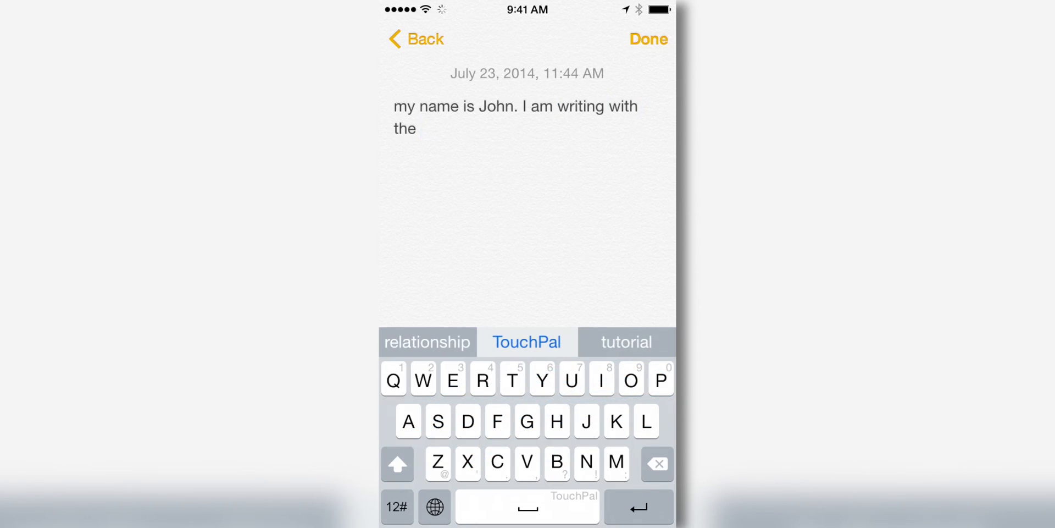
left_click(526, 342)
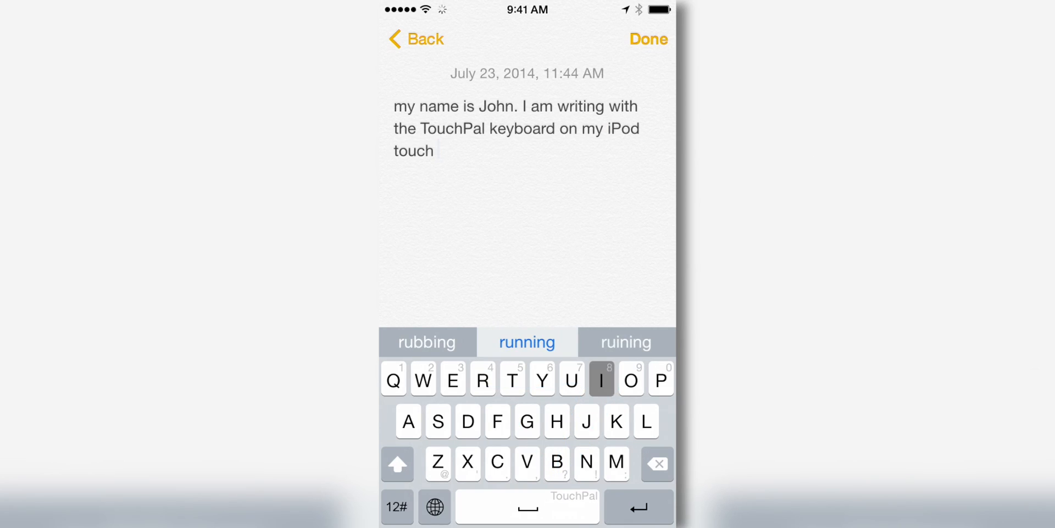
left_click(527, 341)
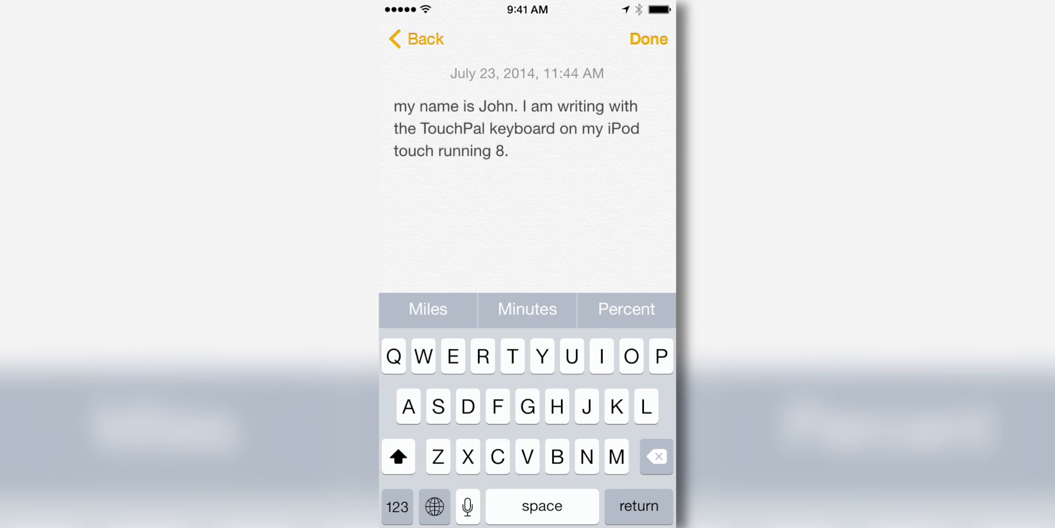
Type 'This is the normal predictive keyboard' with the stock keyboard, then switch to TouchPal.
type("This")
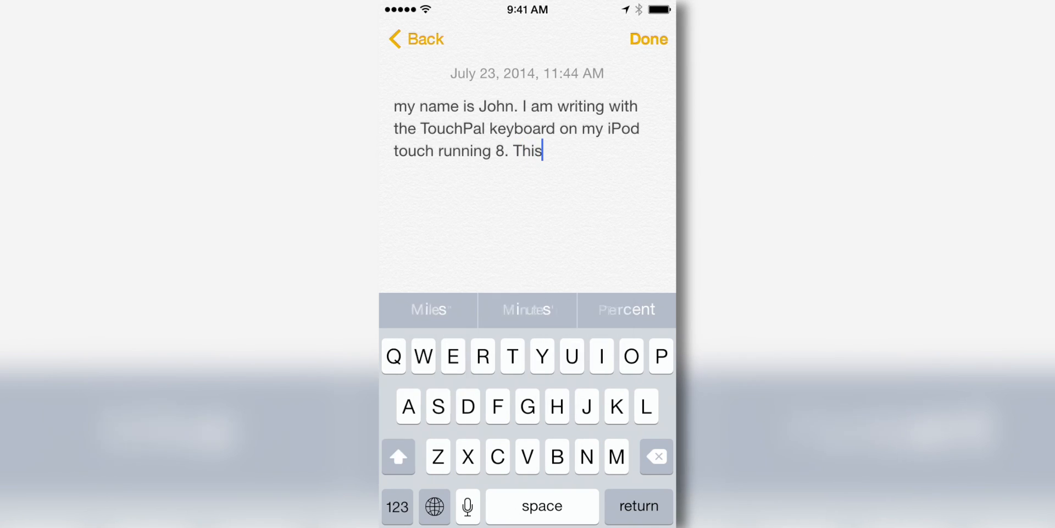
type("is the")
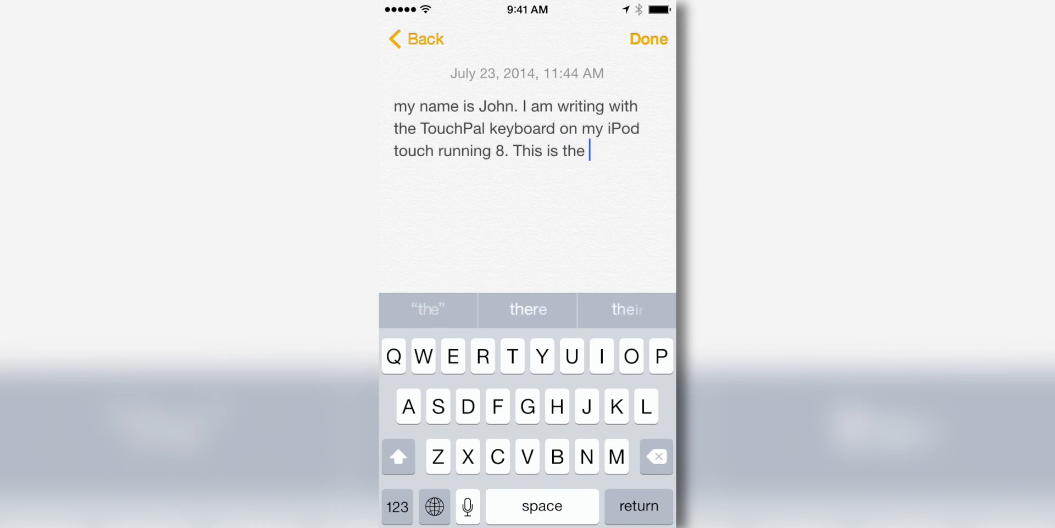
type("normal predictive")
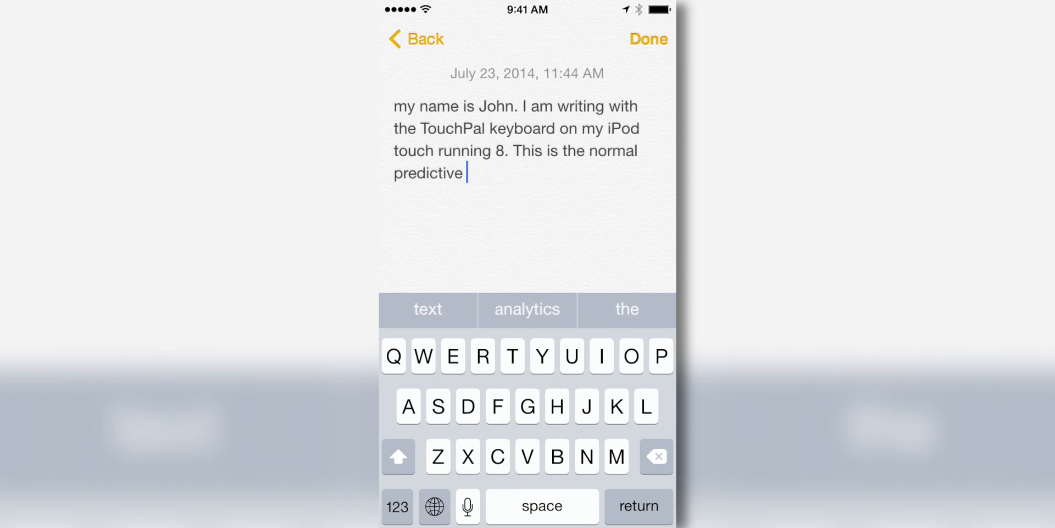
type("keyboard")
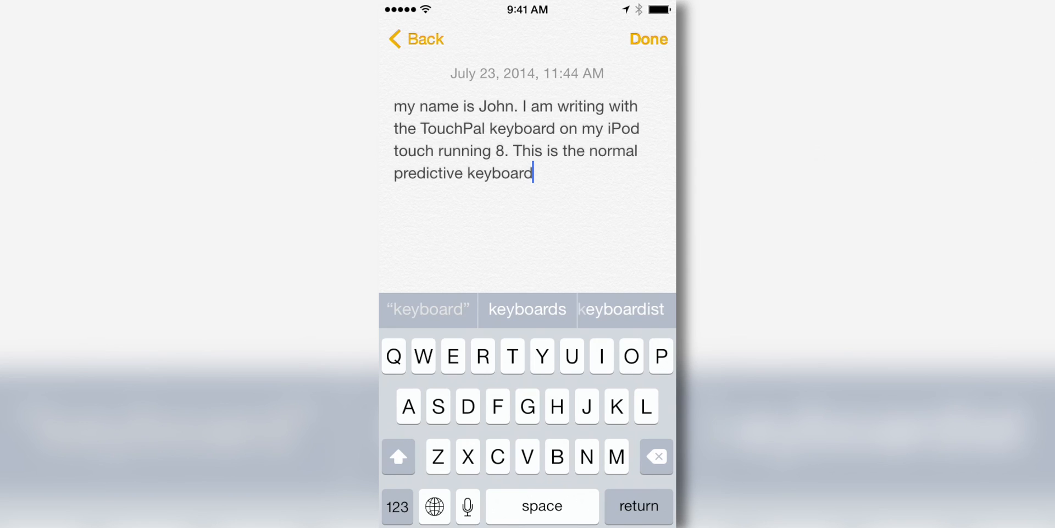
left_click(435, 506)
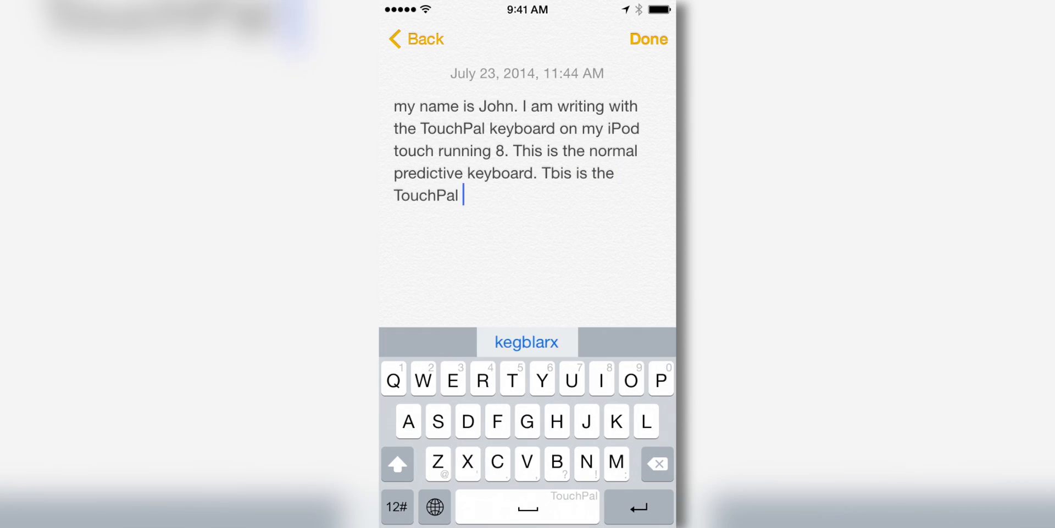
Replace the garbled word 'kegblarx' with 'keyboard' and add a period.
left_click(526, 342)
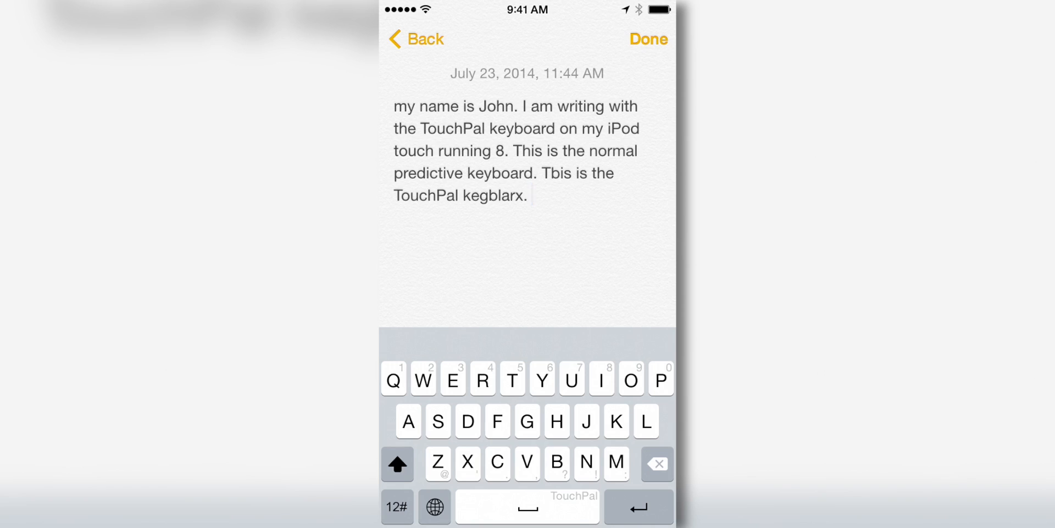
double_click(493, 195)
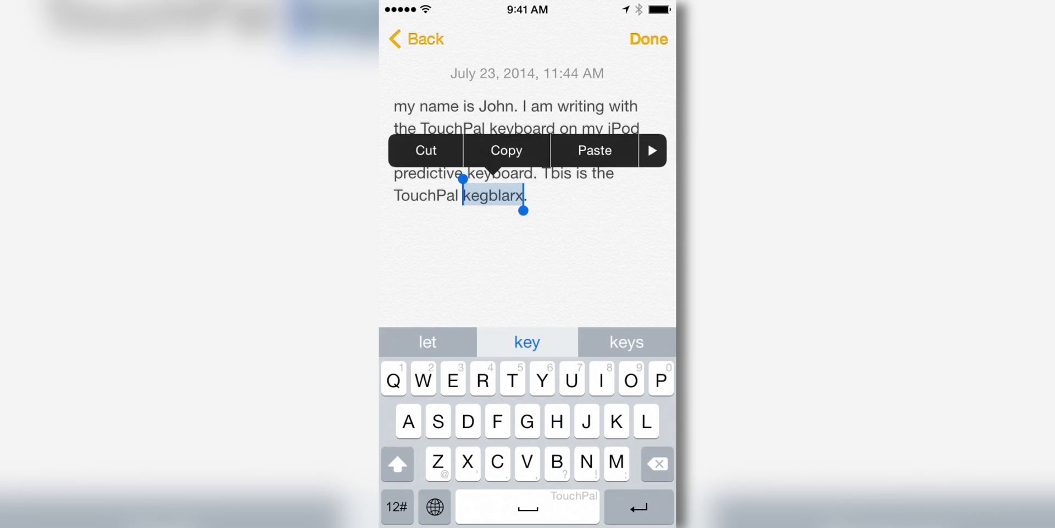
left_click(527, 341)
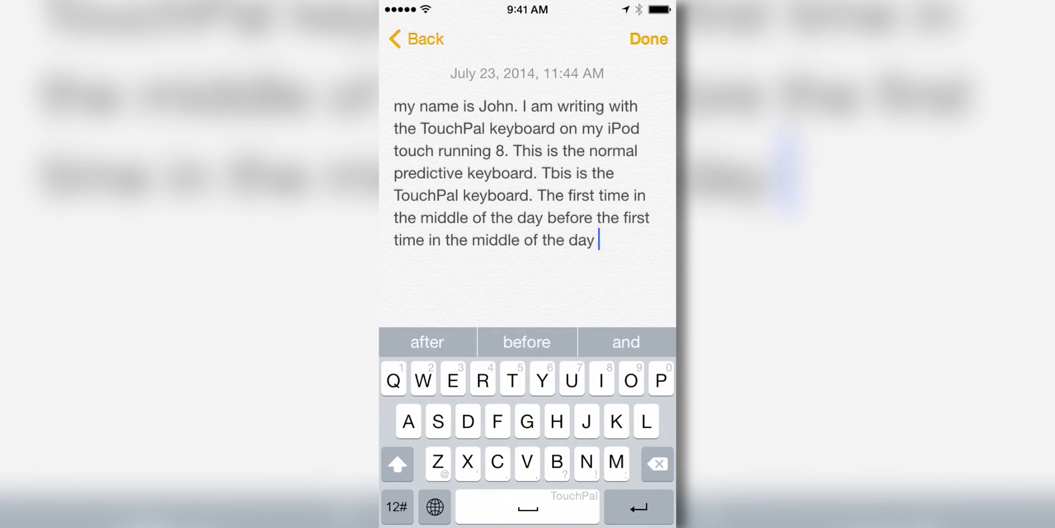
type(". Hello")
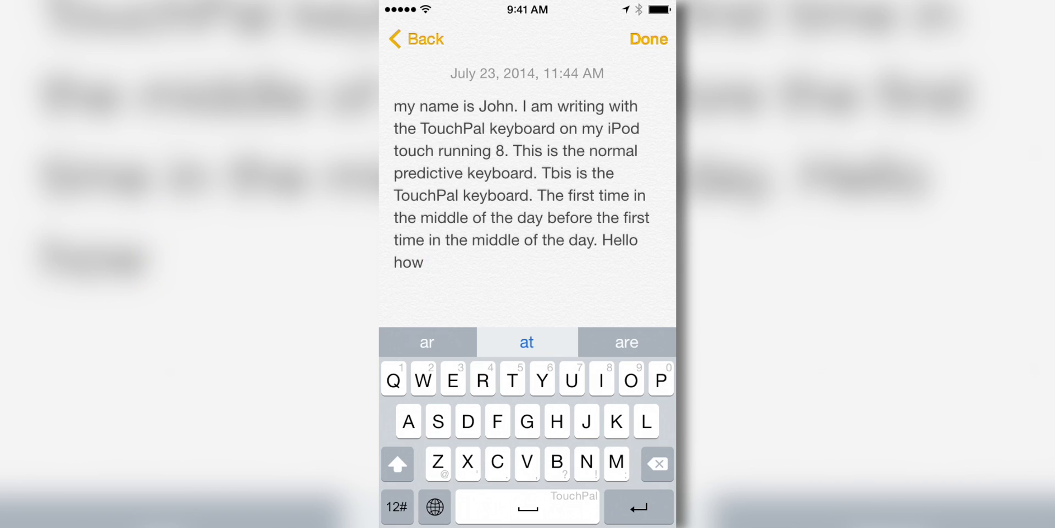
Complete the sentence 'Hello how are you doing today?' with suggestions and a question mark.
left_click(626, 342)
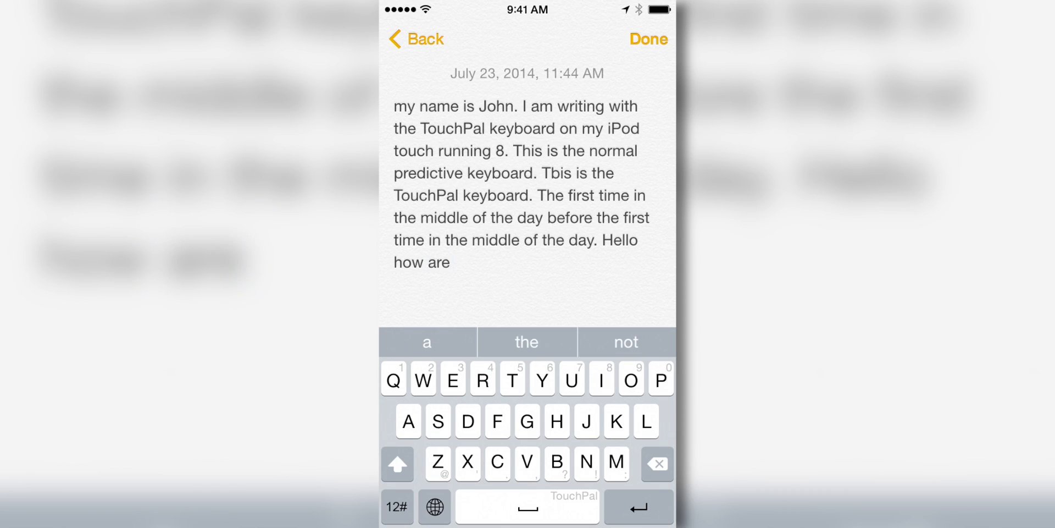
type("you")
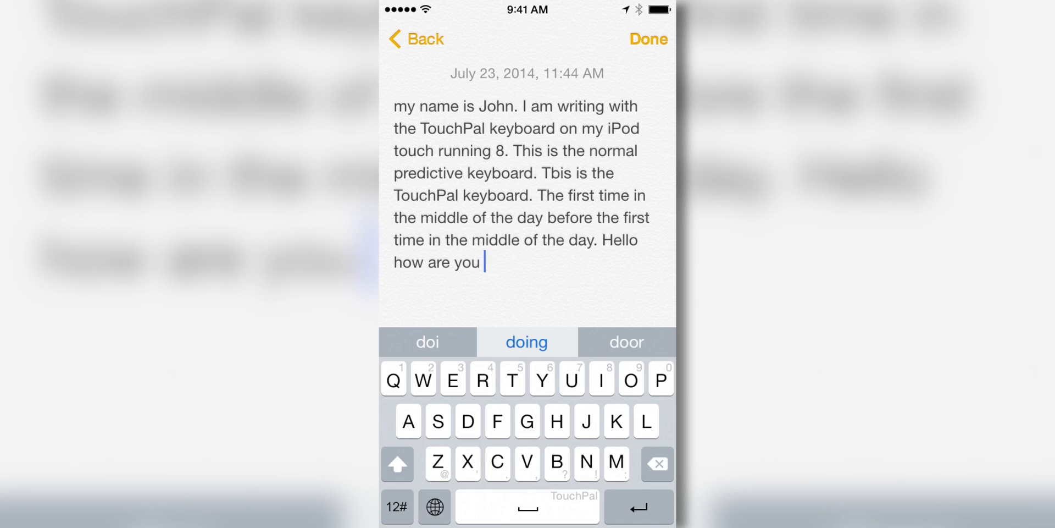
left_click(526, 342)
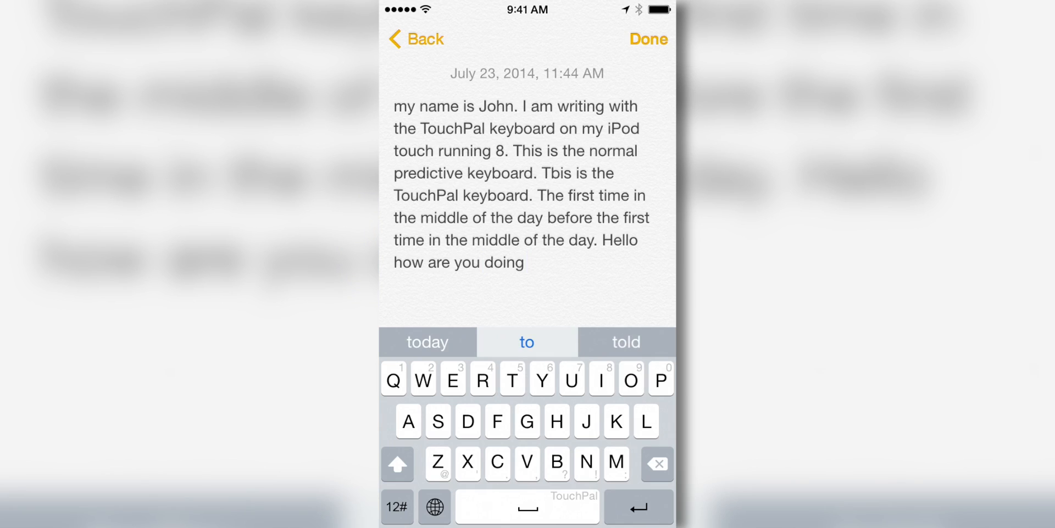
left_click(427, 342)
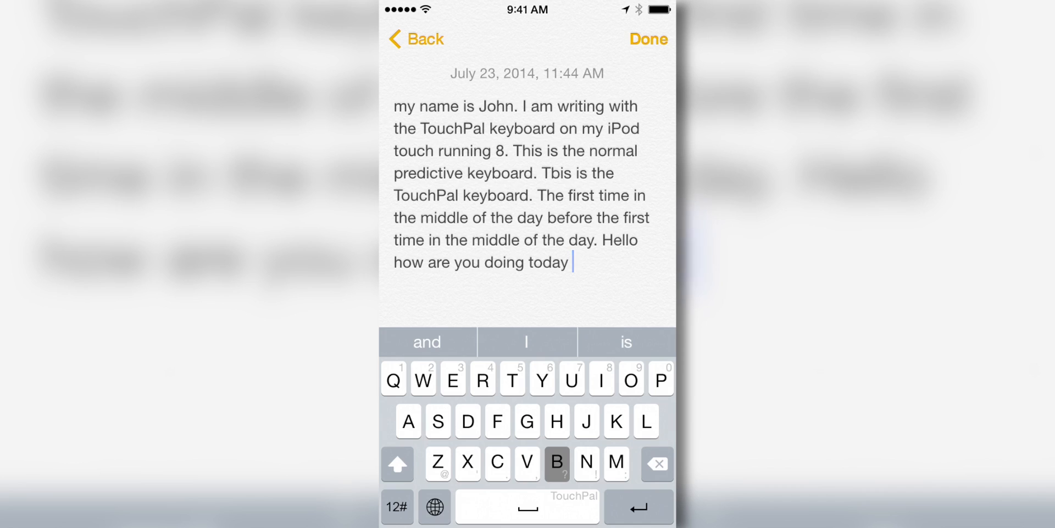
left_click(557, 463)
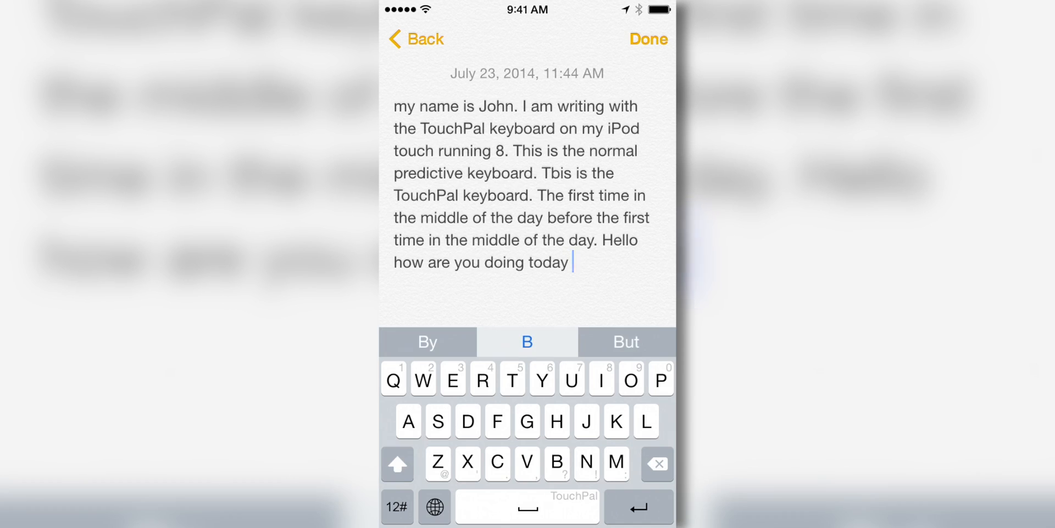
left_click(397, 506)
type("?")
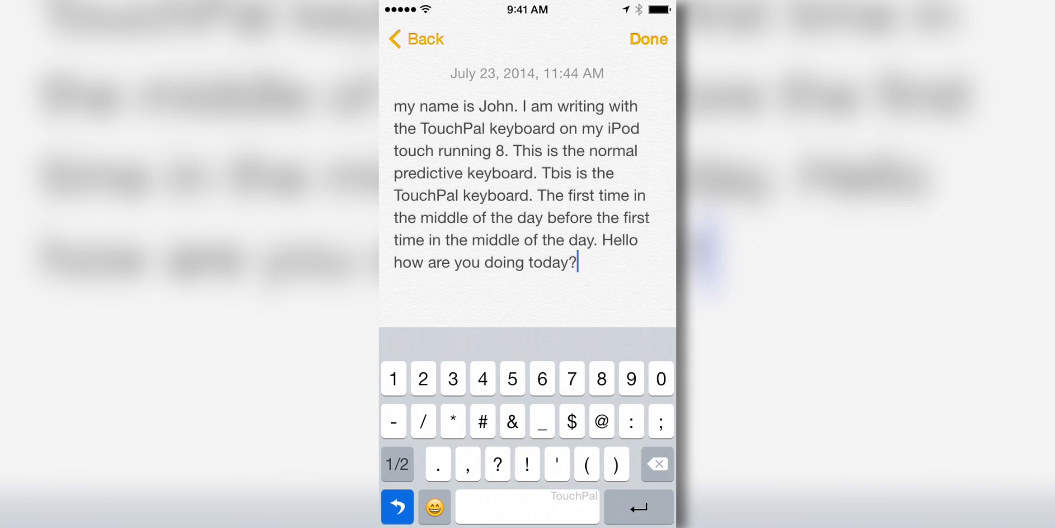
Toggle between the letter and number keys, then bring up the emoji keyboard.
left_click(396, 464)
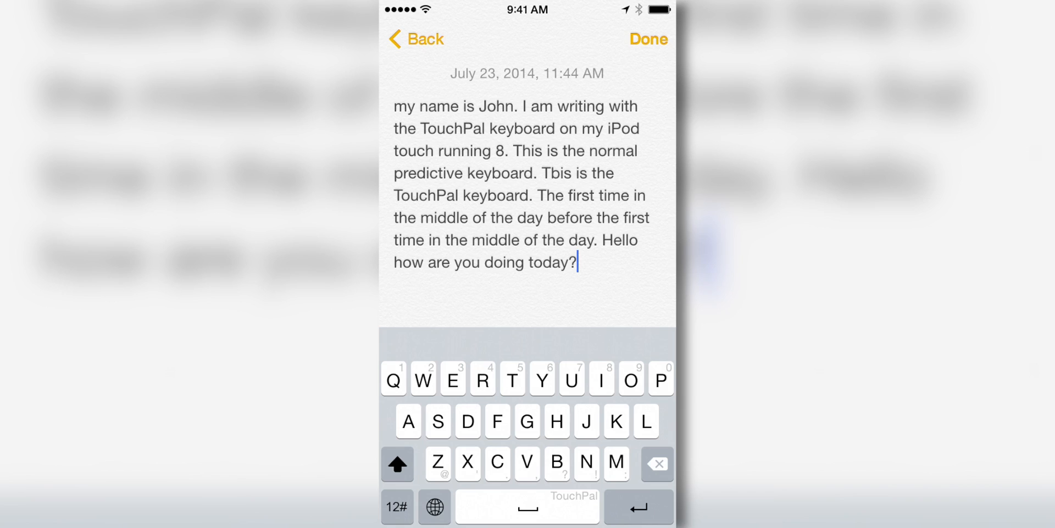
left_click(396, 507)
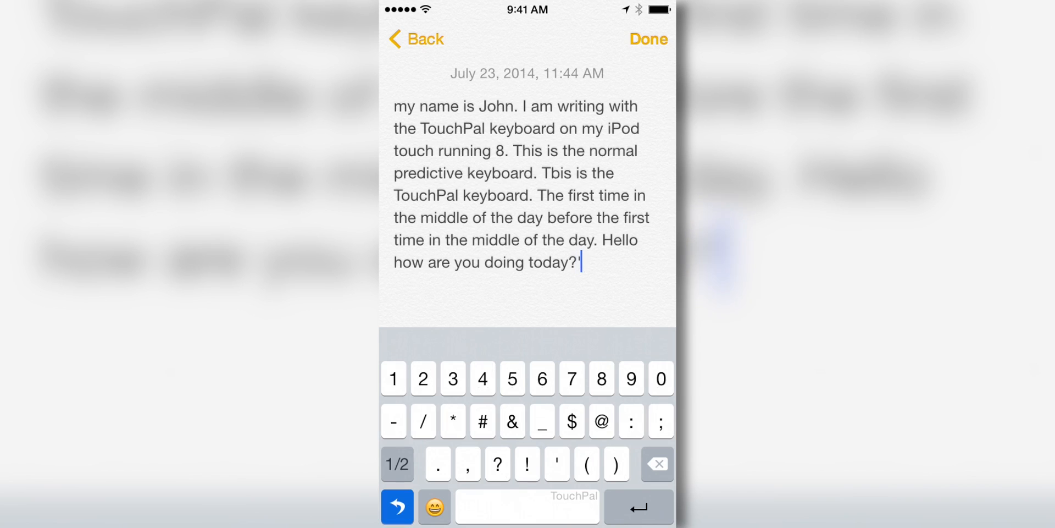
left_click(397, 464)
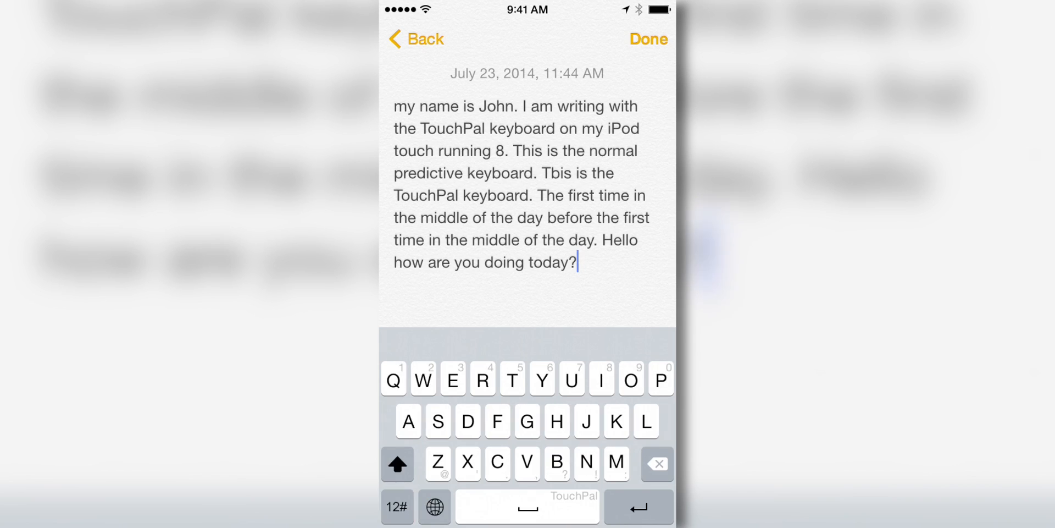
left_click(434, 506)
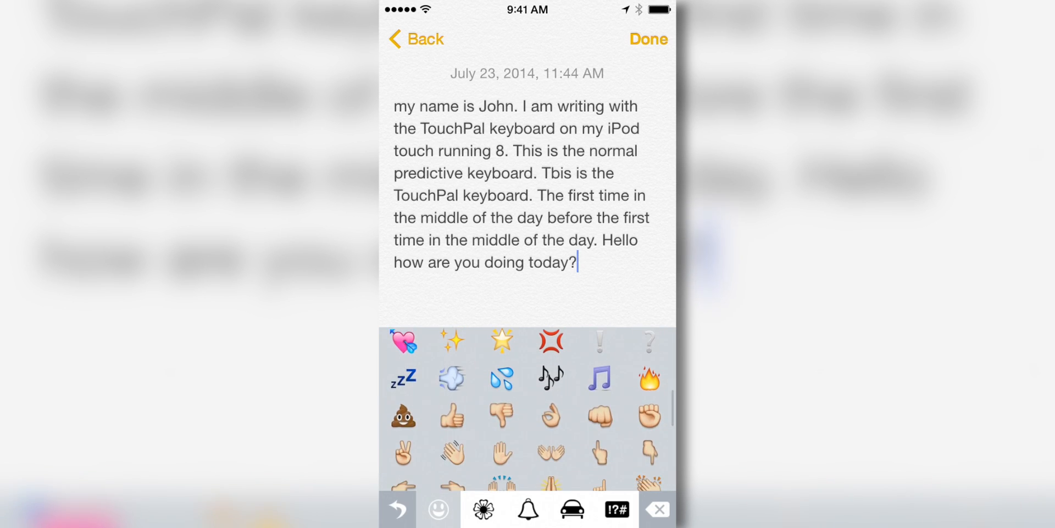
scroll("down", 3)
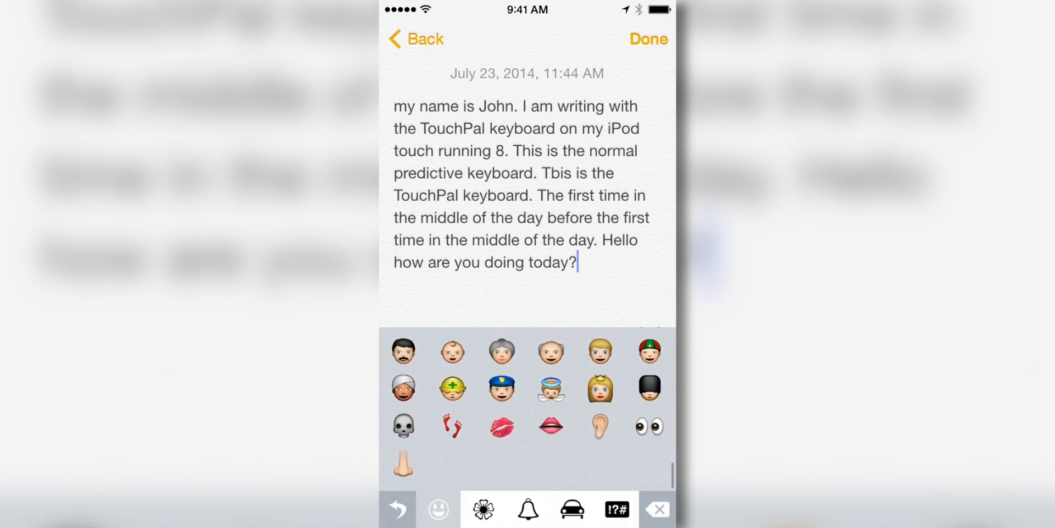
left_click(482, 508)
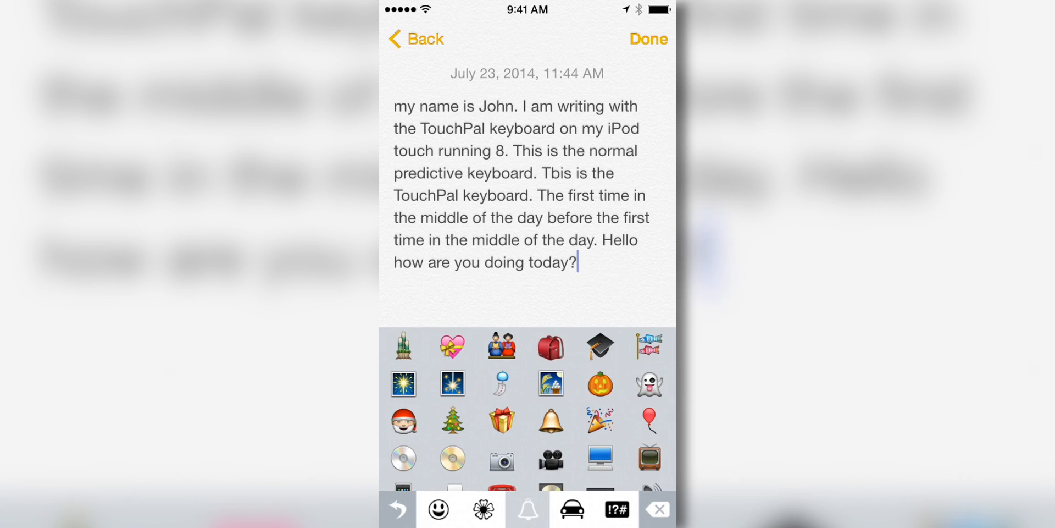
scroll("down", 3)
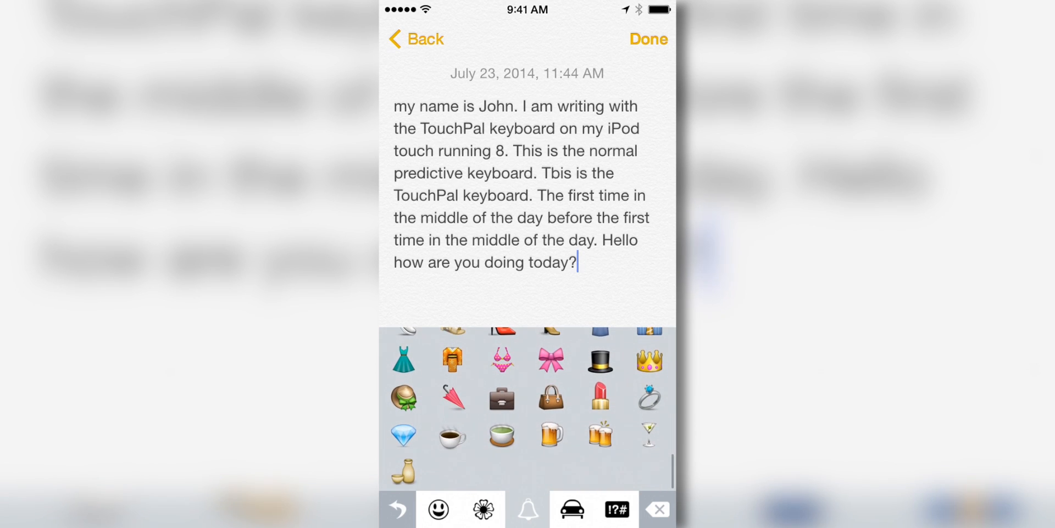
left_click(572, 508)
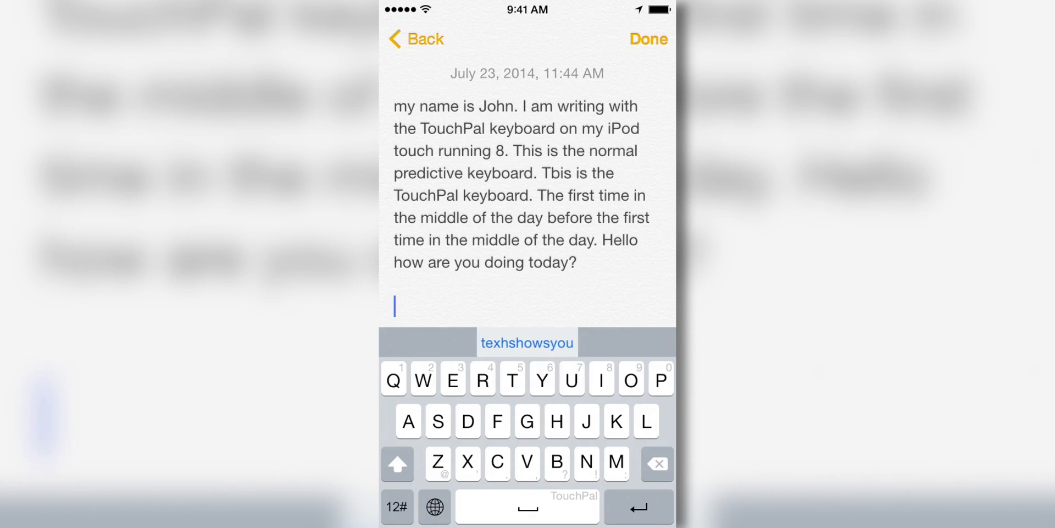
Swipe-type 'techshowsyou is reviewing the TouchPal keyboard for iOS 8', correcting 'flew' to 'for'.
left_click(527, 342)
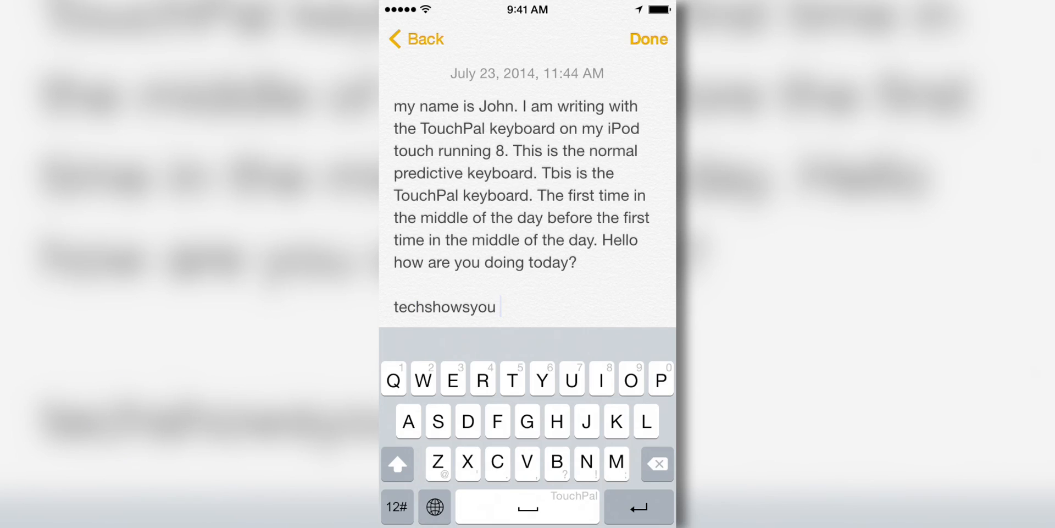
type("is reveiwing the")
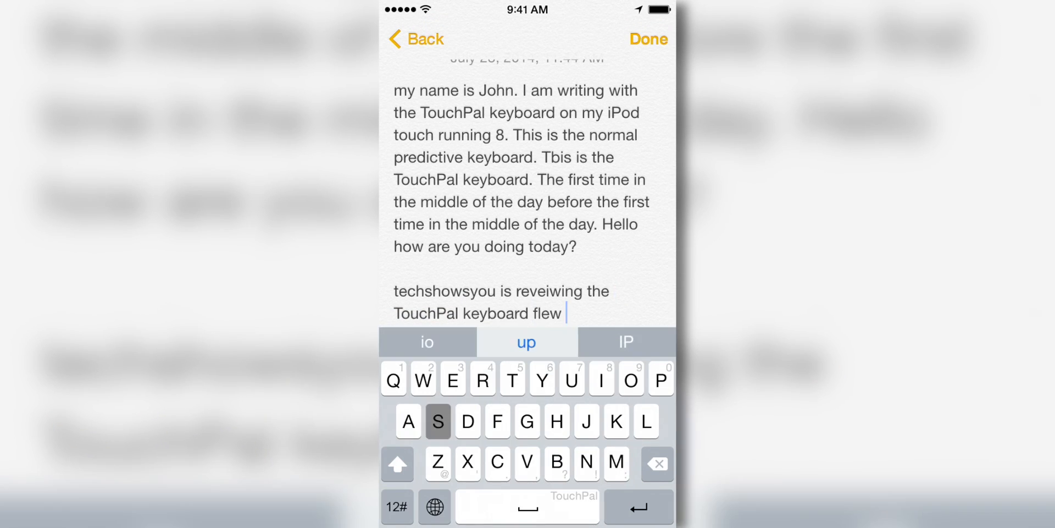
double_click(545, 312)
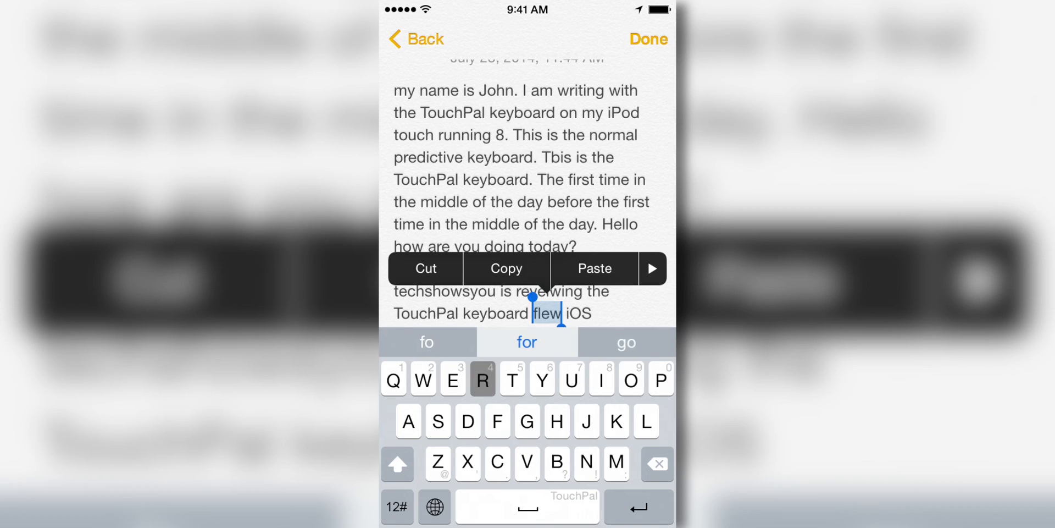
left_click(526, 342)
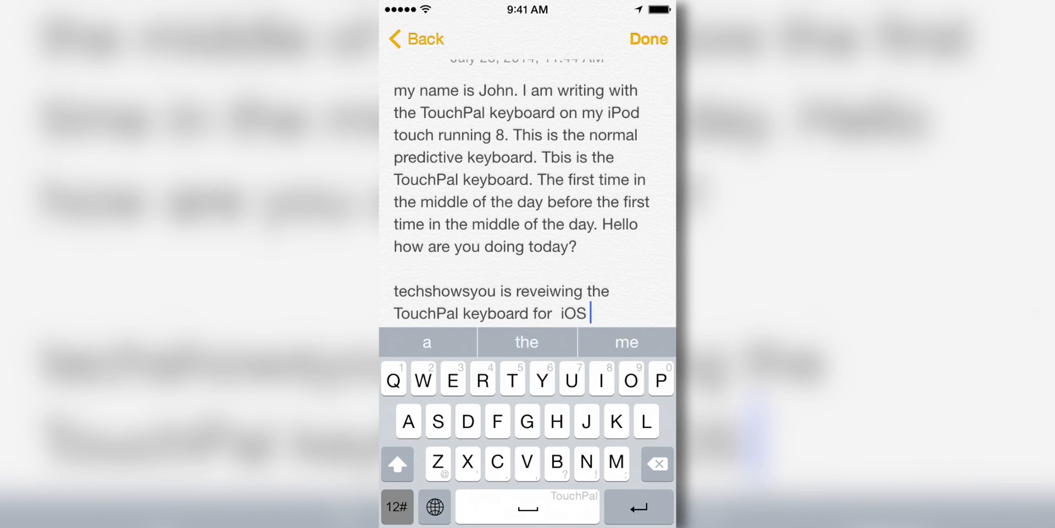
type("8")
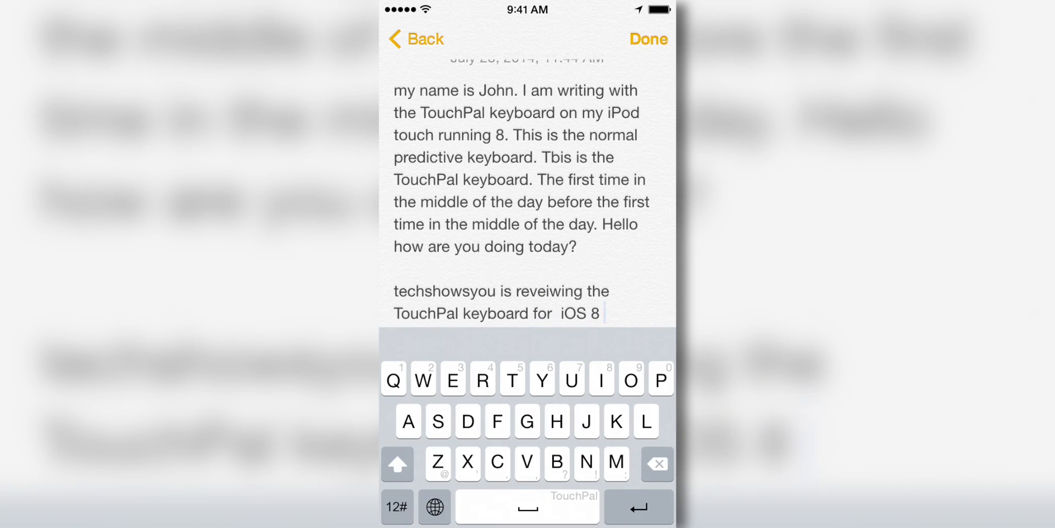